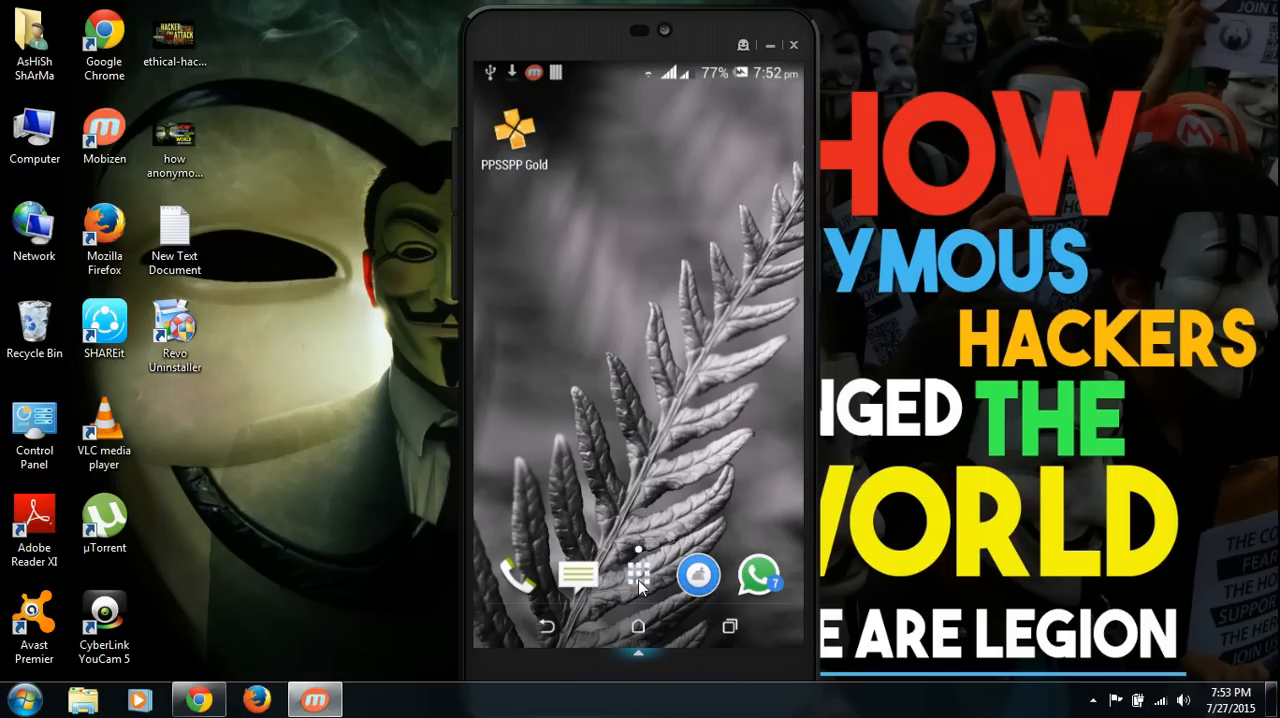
# Step: View the PPSSPP - PSP emulator listing from the 'ppsspp' Play Store results and return to them
pyautogui.click(638, 576)
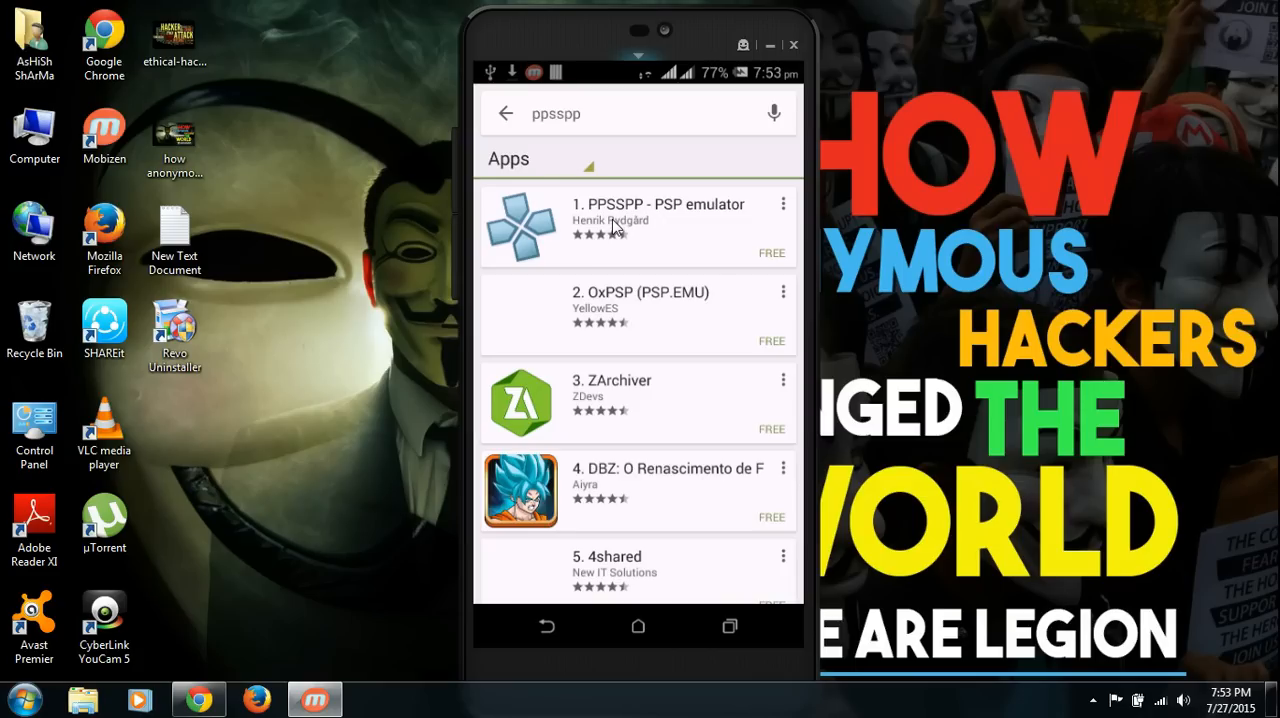
pyautogui.click(636, 220)
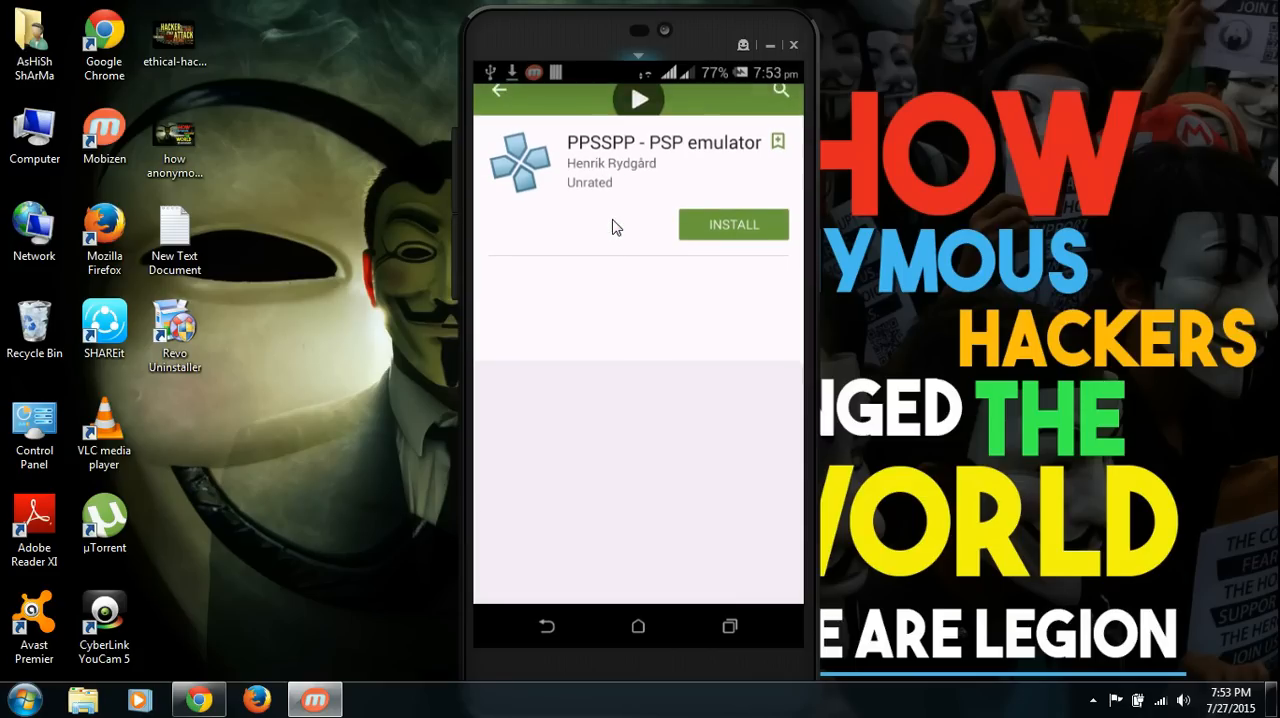
pyautogui.scroll(-3)
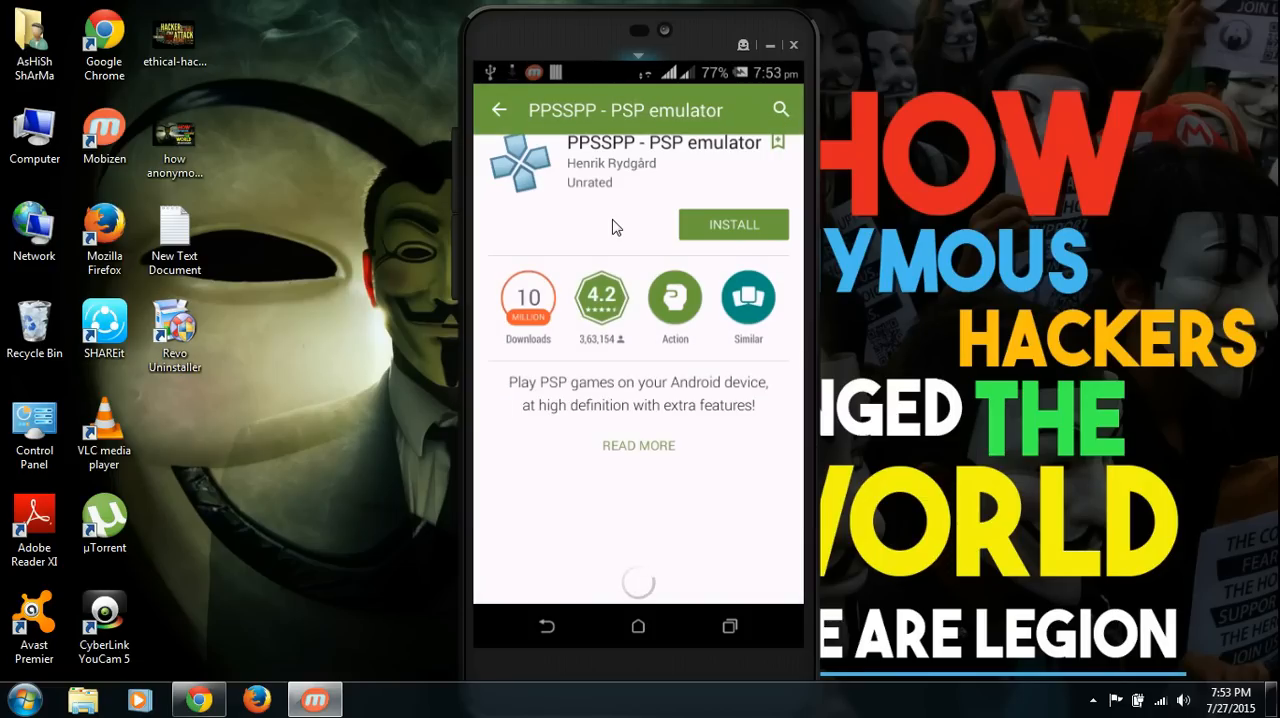
pyautogui.click(638, 444)
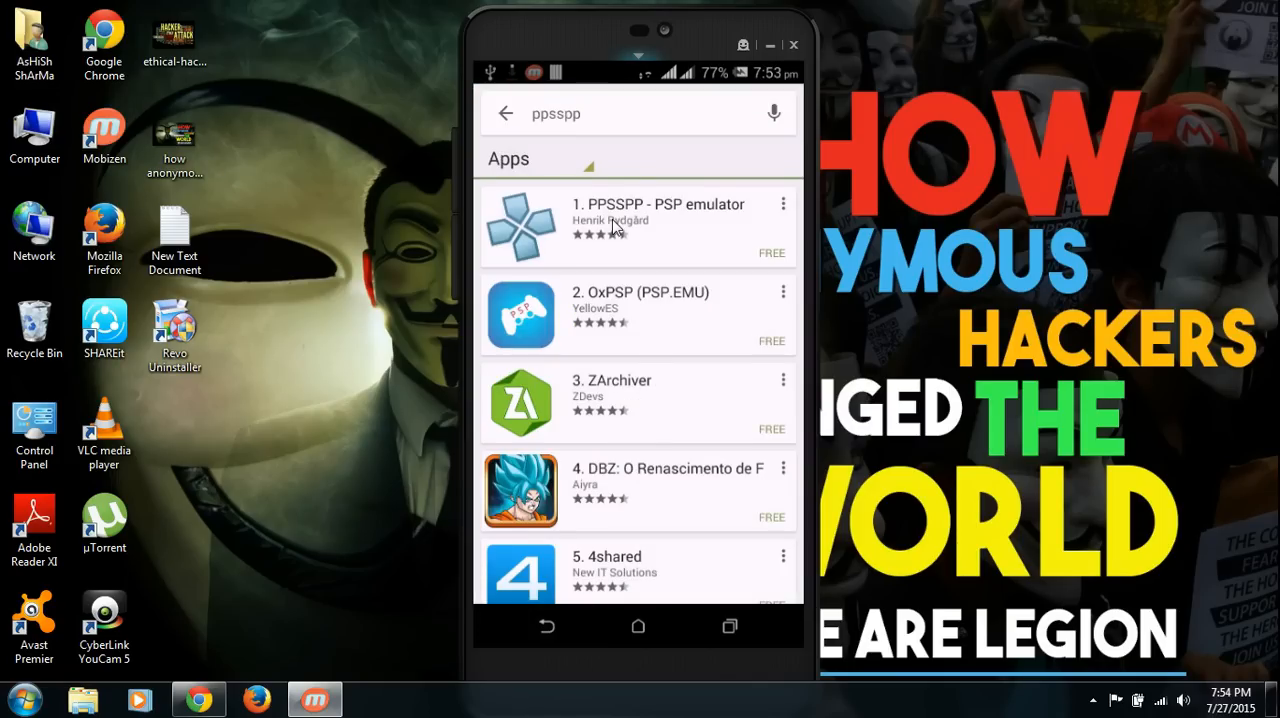
# Step: Search Blackmart for 'ppsspp' from its front page
pyautogui.click(506, 114)
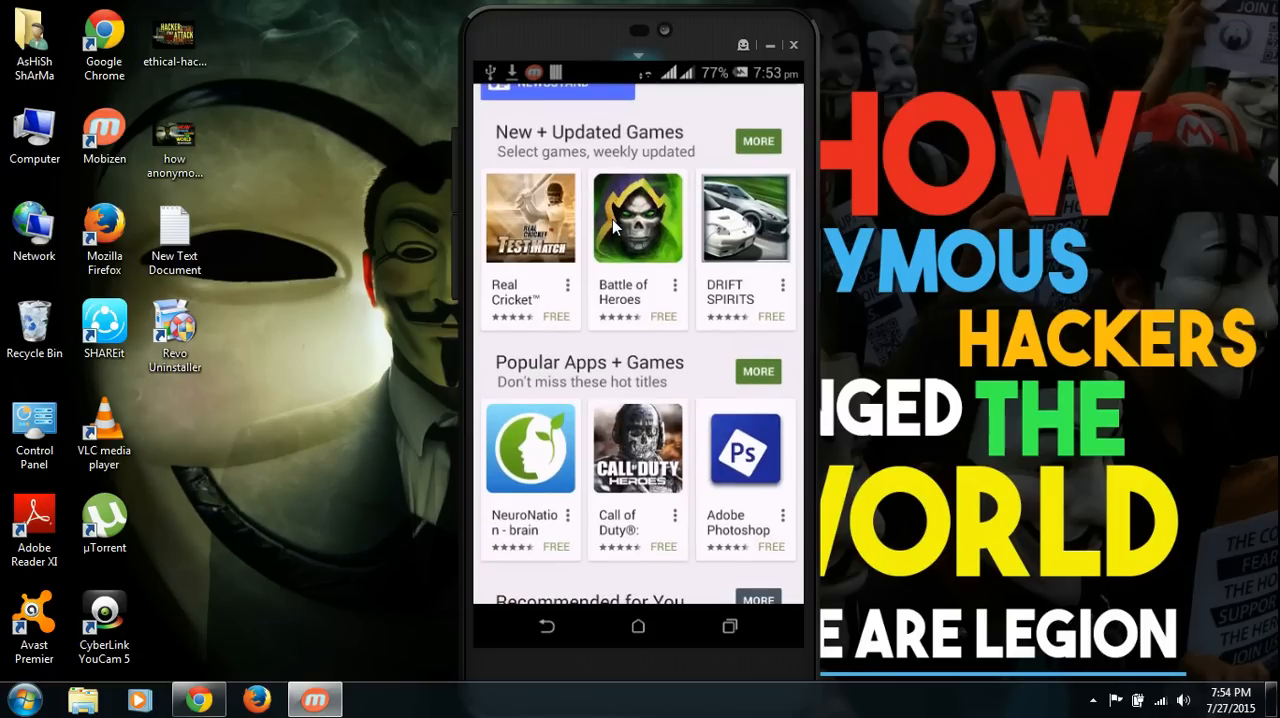
pyautogui.scroll(-3)
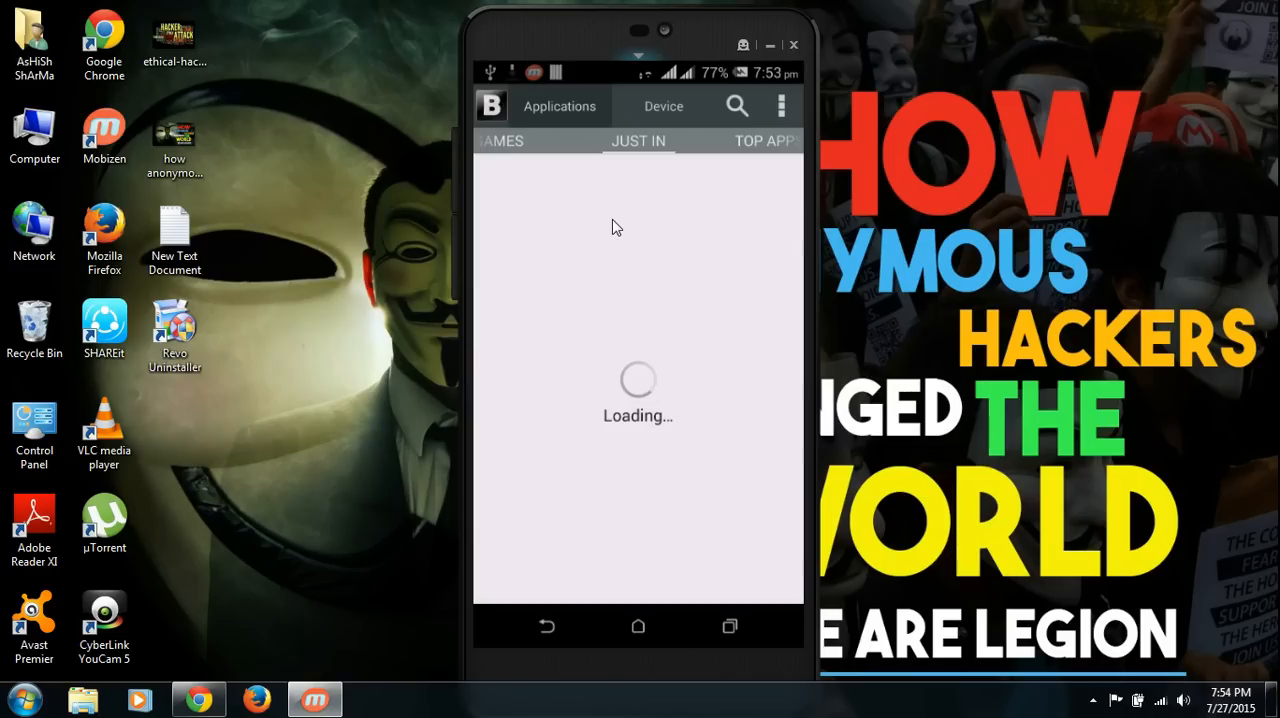
pyautogui.click(736, 106)
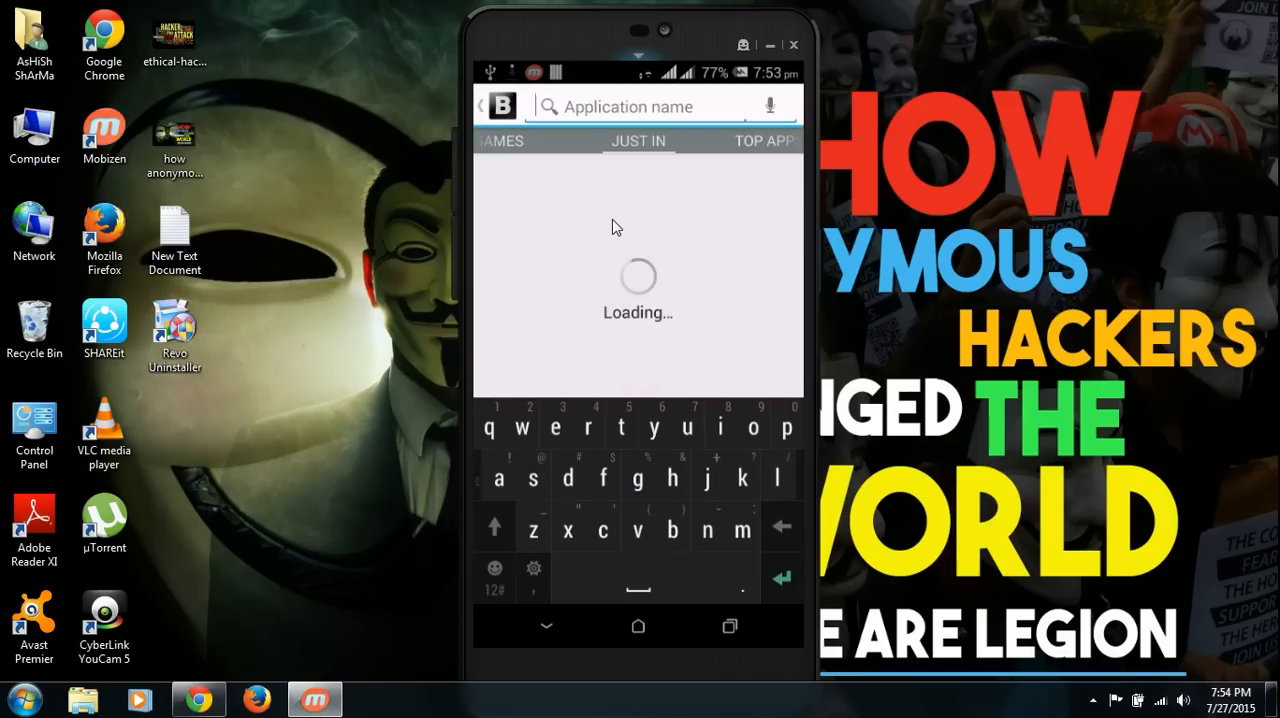
pyautogui.write('ppss')
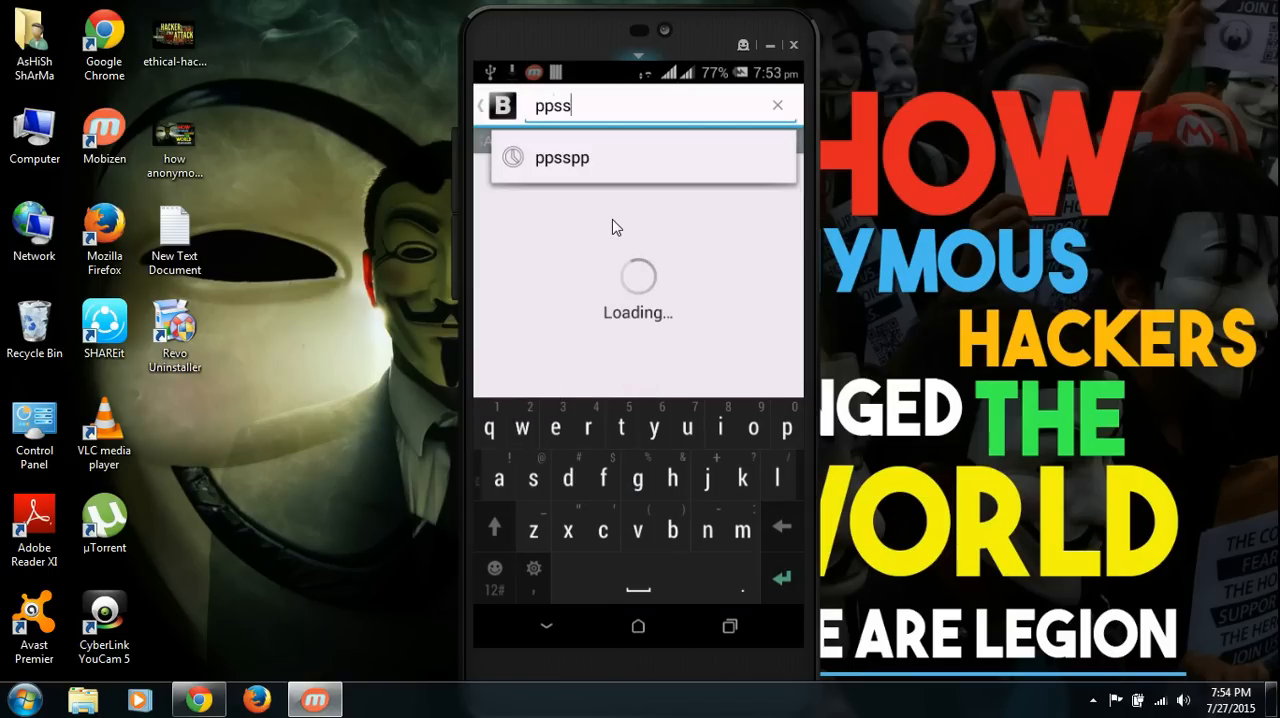
pyautogui.write('o')
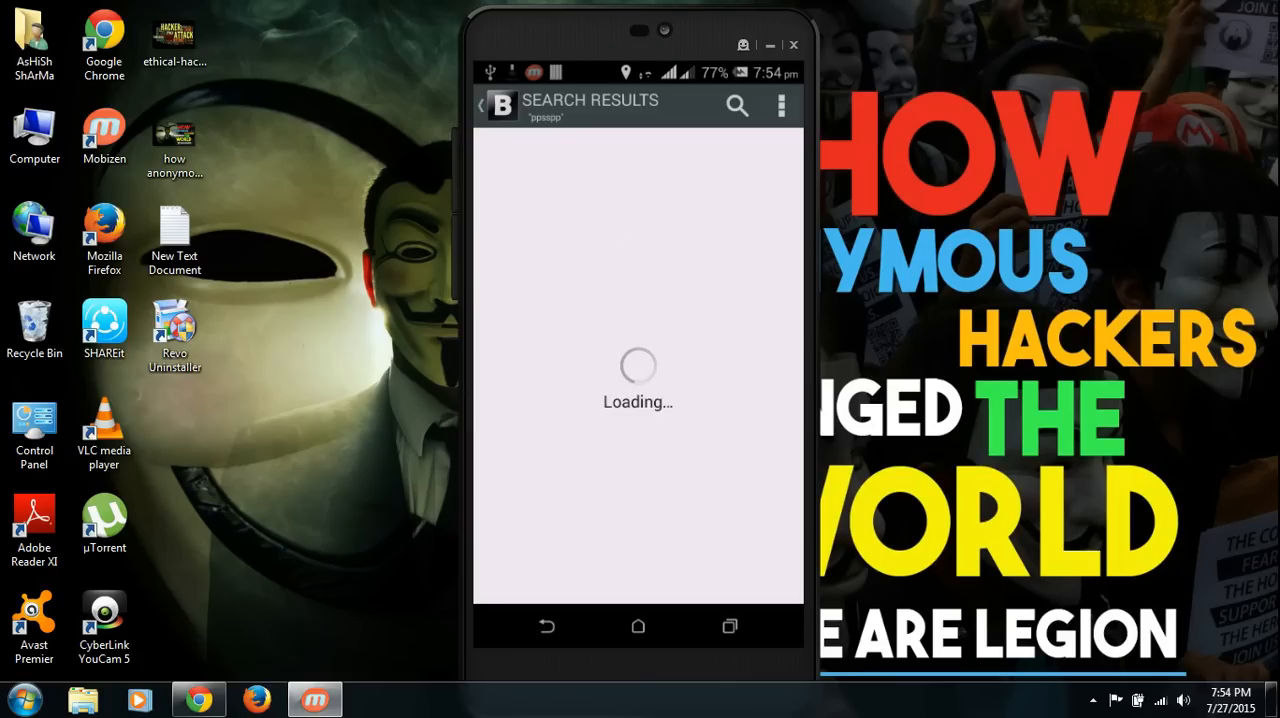
pyautogui.moveTo(1092, 700)
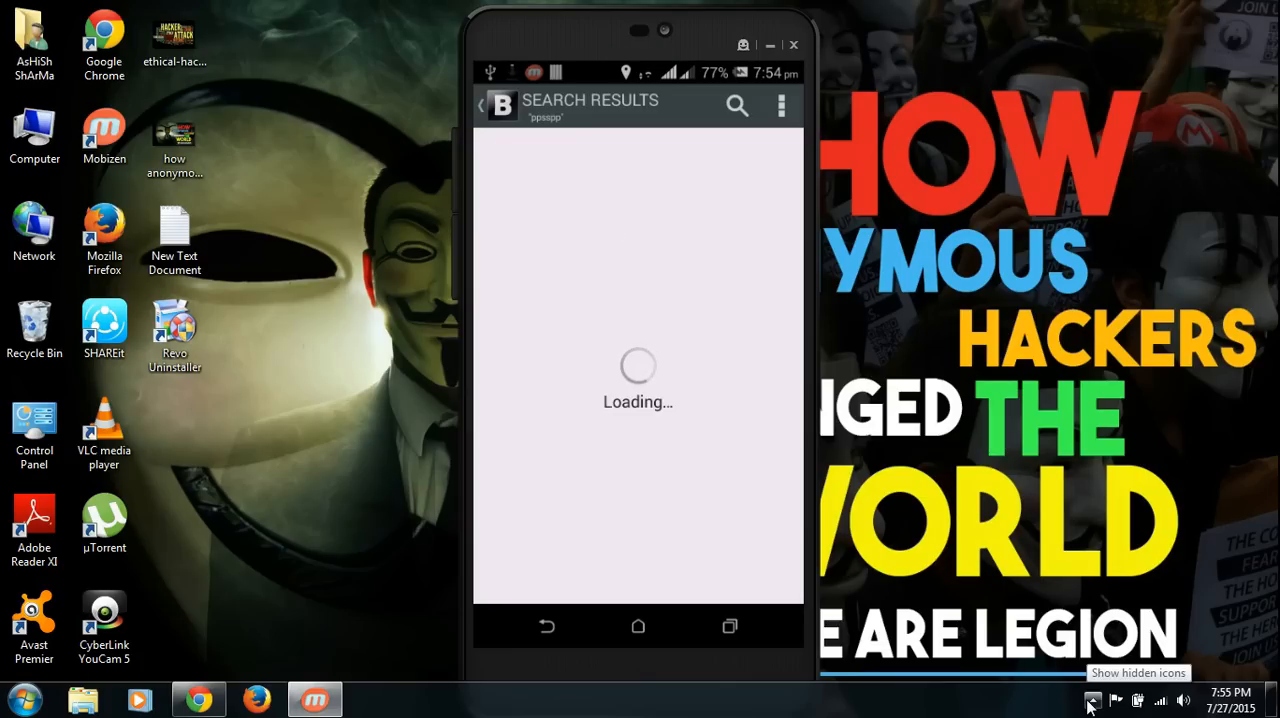
# Step: Load the Blackmart results listing PPSSPP and PPSSPP Gold - PSP emulator
pyautogui.click(1092, 700)
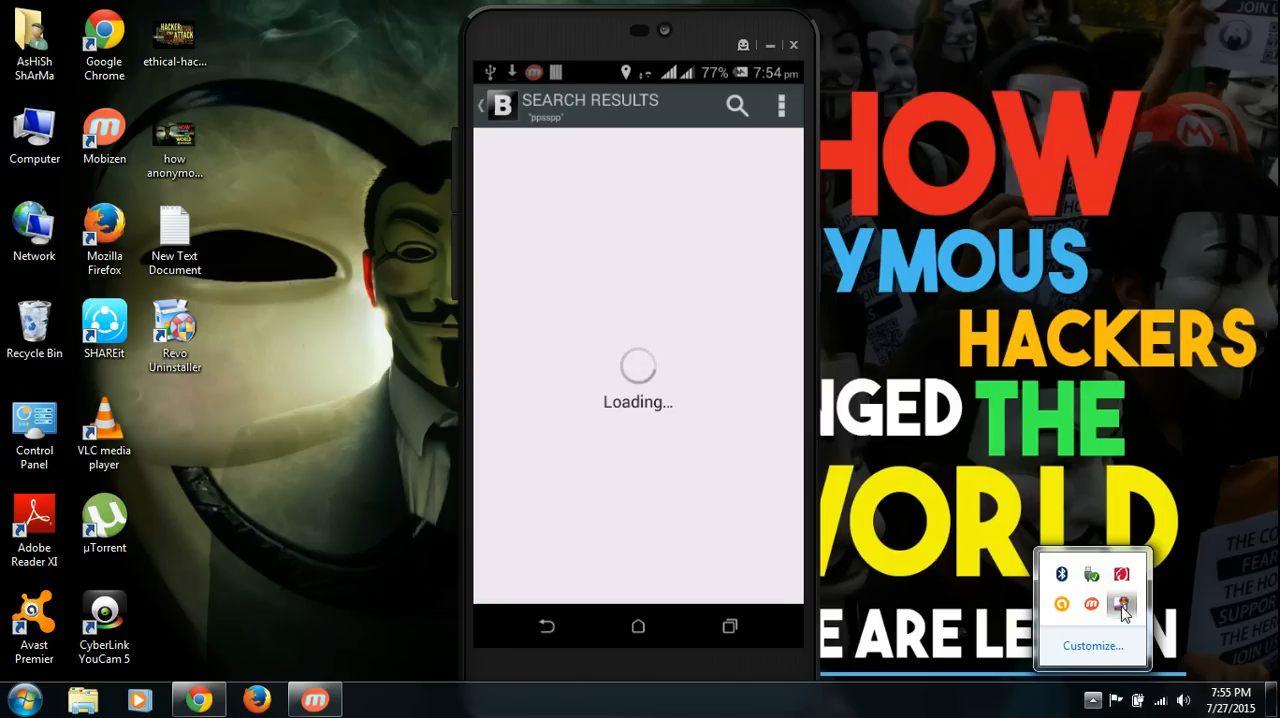
pyautogui.rightClick(1122, 604)
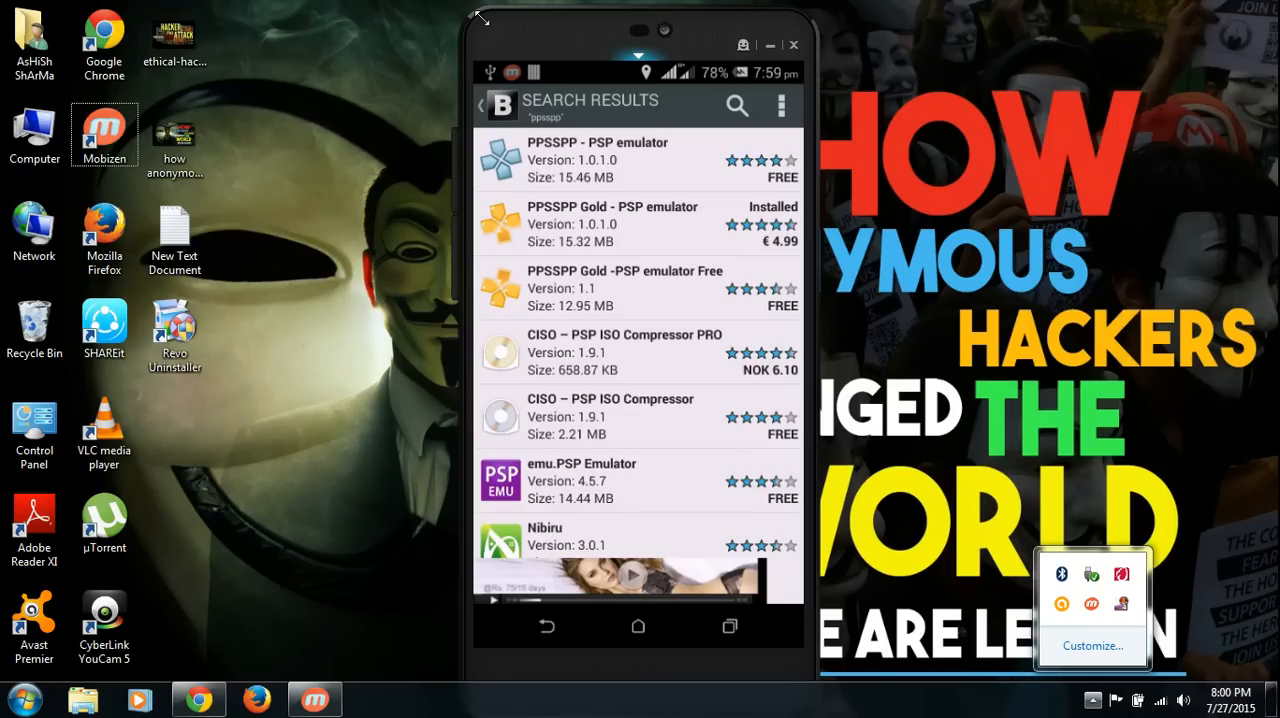
pyautogui.moveTo(648, 236)
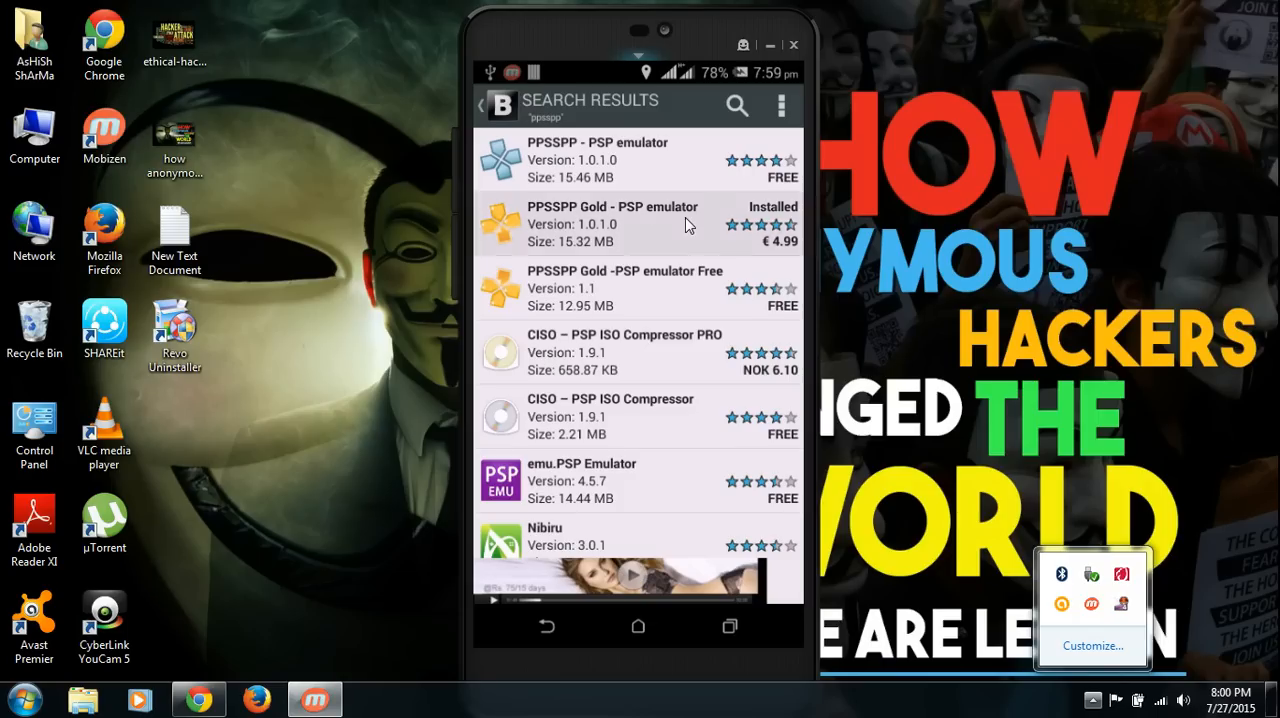
# Step: Launch the installed PPSSPP Gold from its Blackmart details page
pyautogui.click(612, 224)
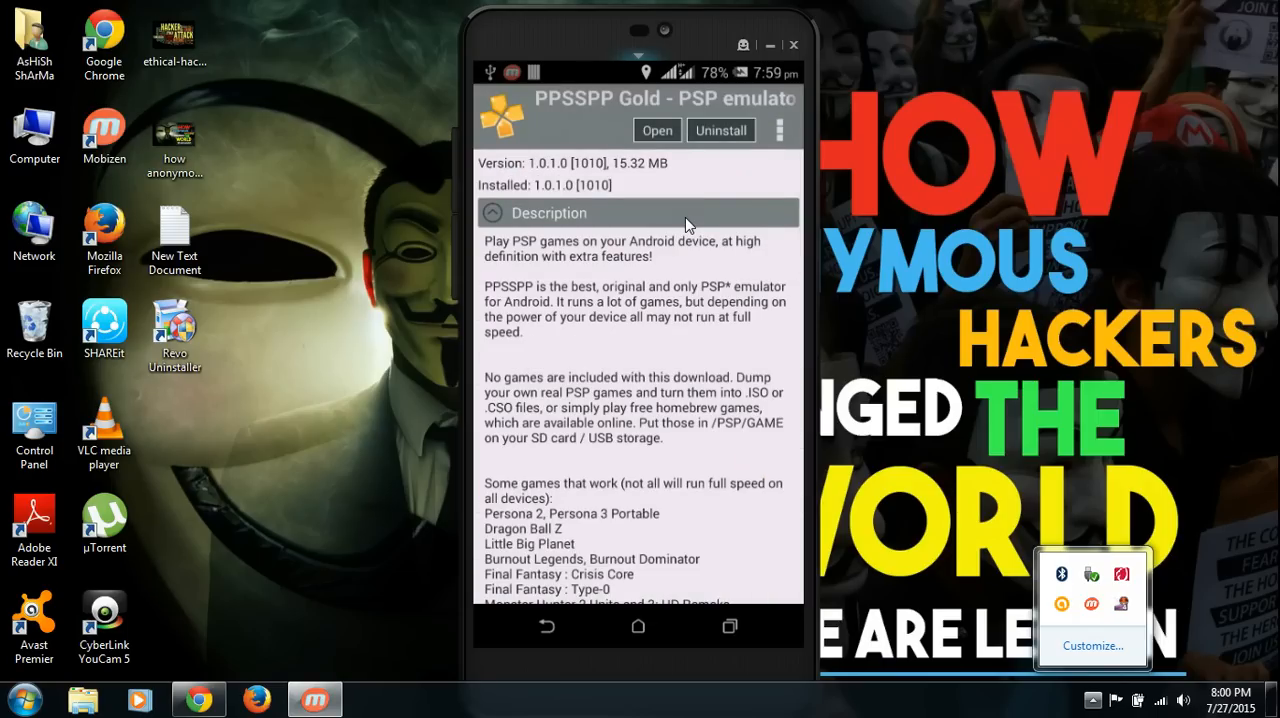
pyautogui.moveTo(638, 168)
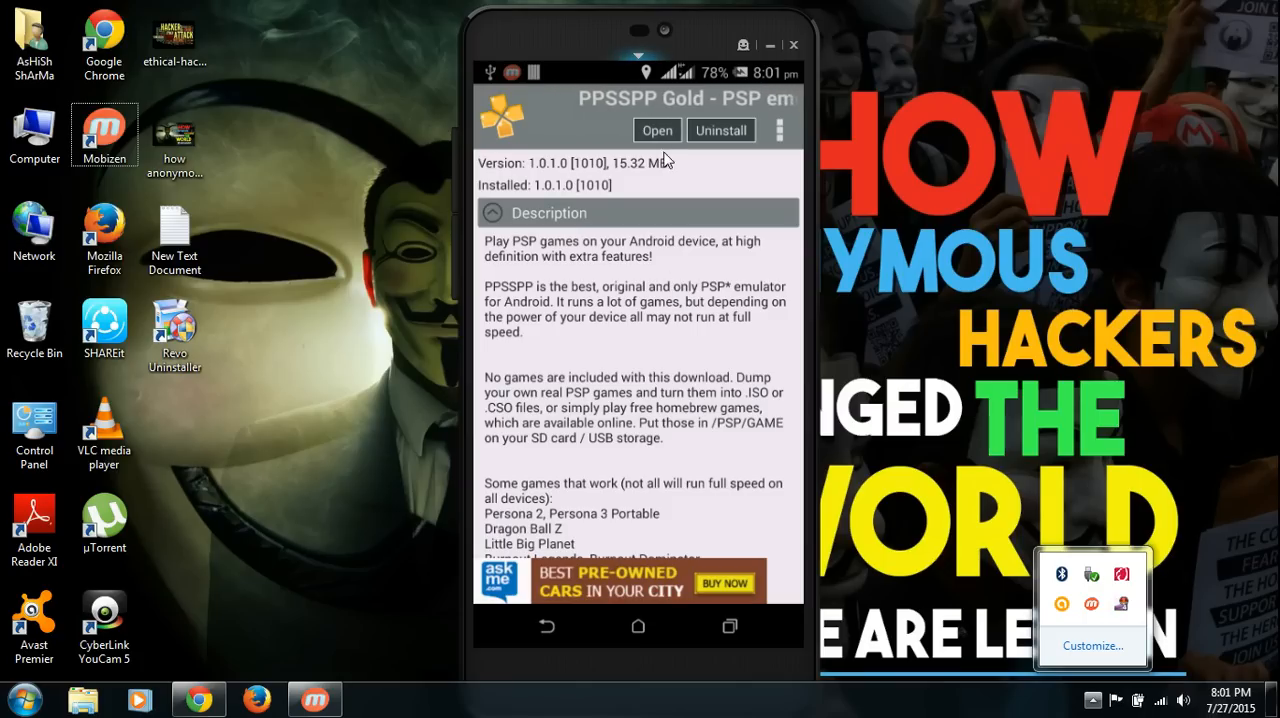
pyautogui.click(656, 130)
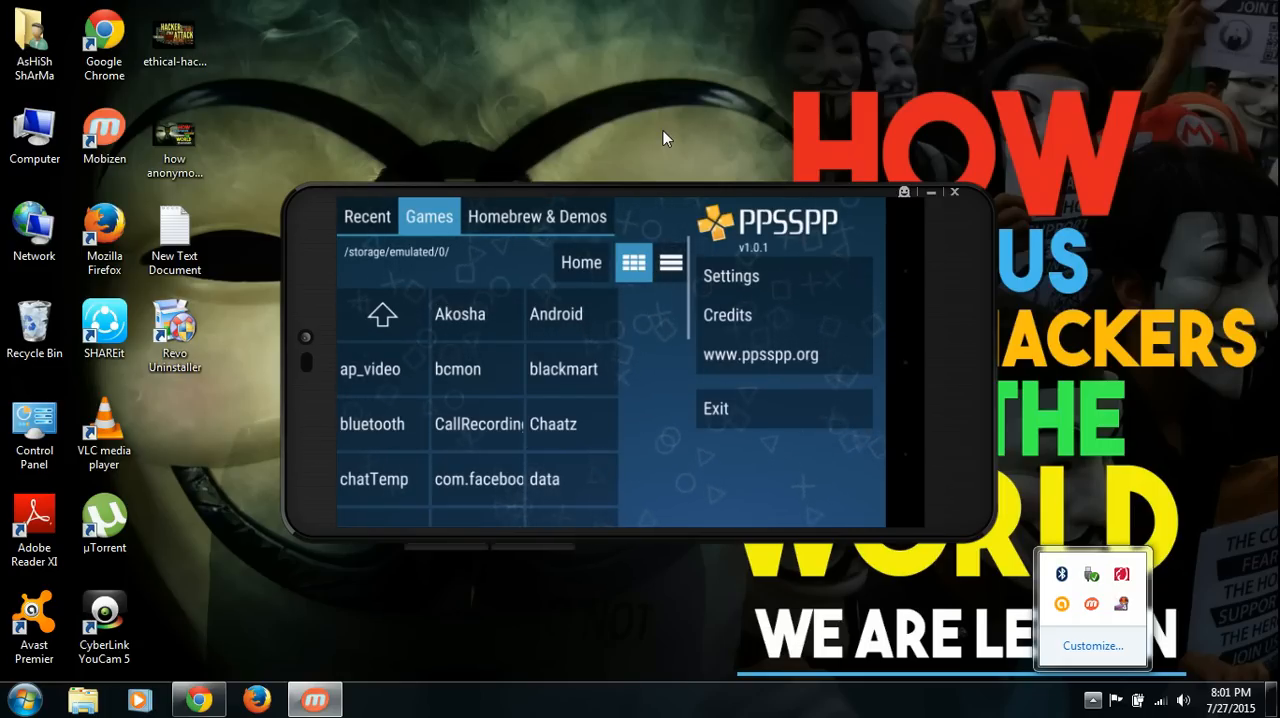
pyautogui.click(536, 216)
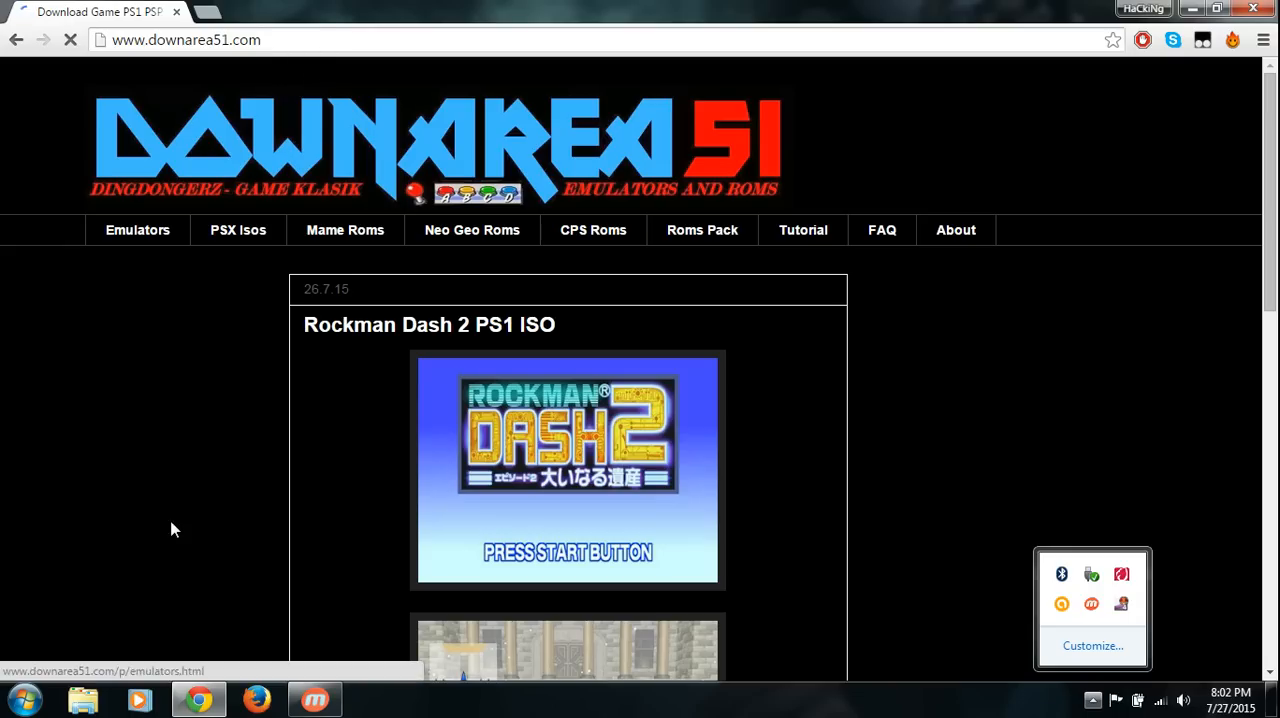
pyautogui.moveTo(198, 698)
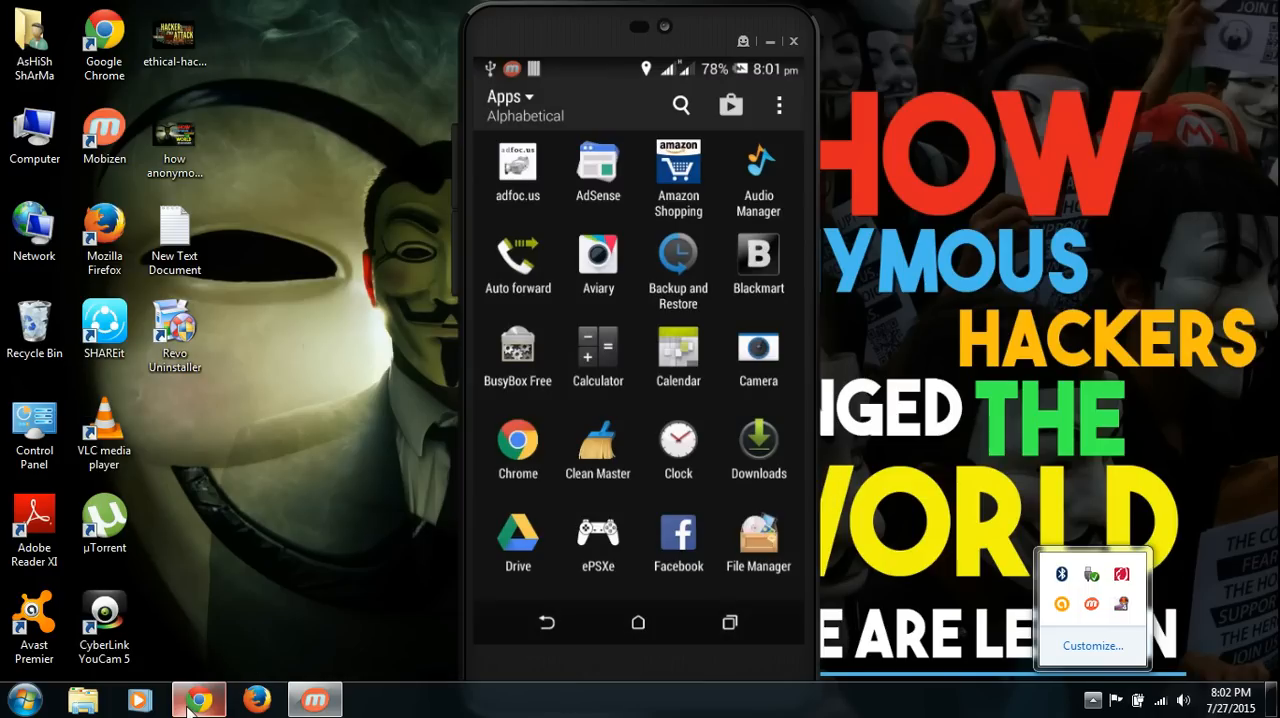
# Step: Browse Phone storage to PSP/GAME and confirm the Dragon Ball Z Shin Budokai_PSP.iso is there
pyautogui.click(758, 536)
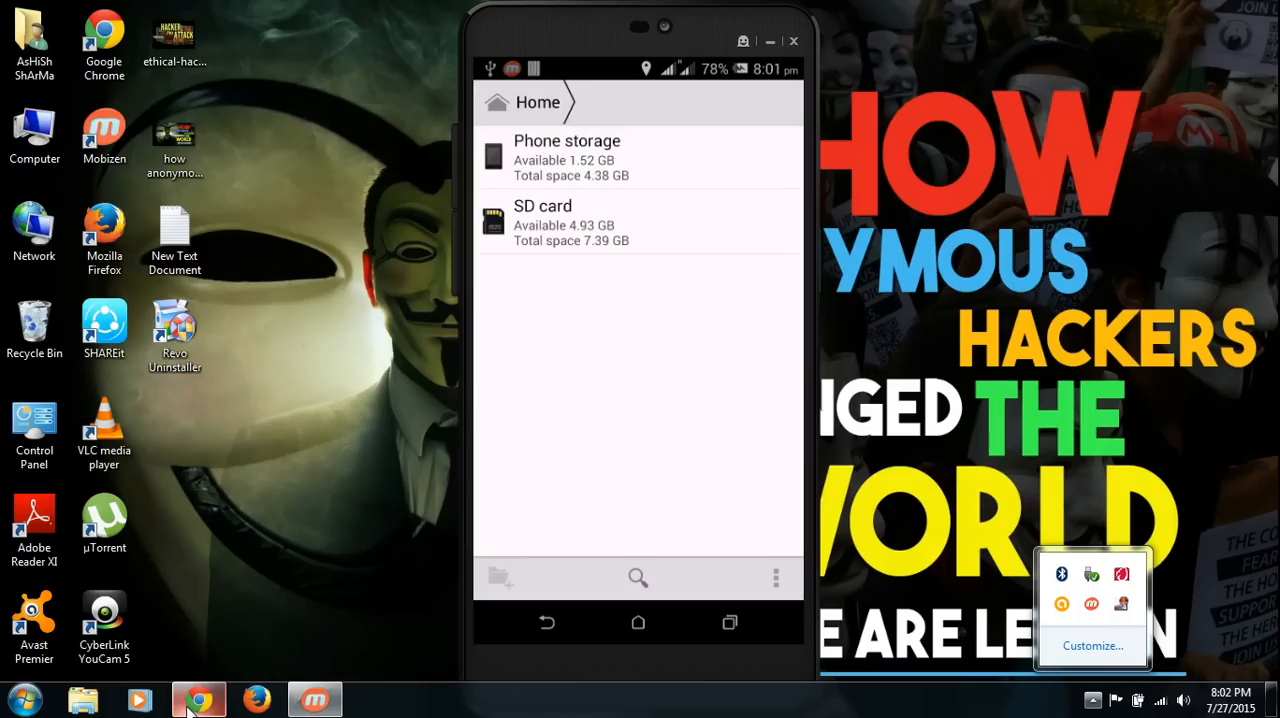
pyautogui.click(568, 156)
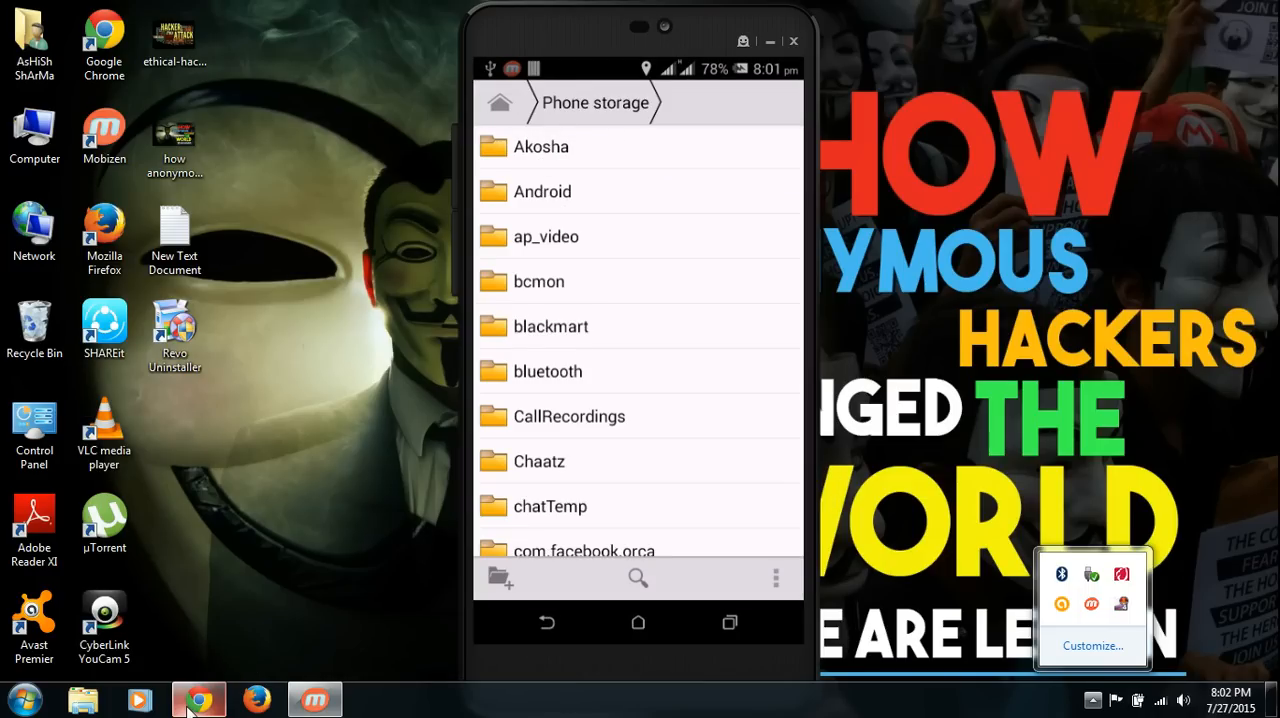
pyautogui.scroll(-3)
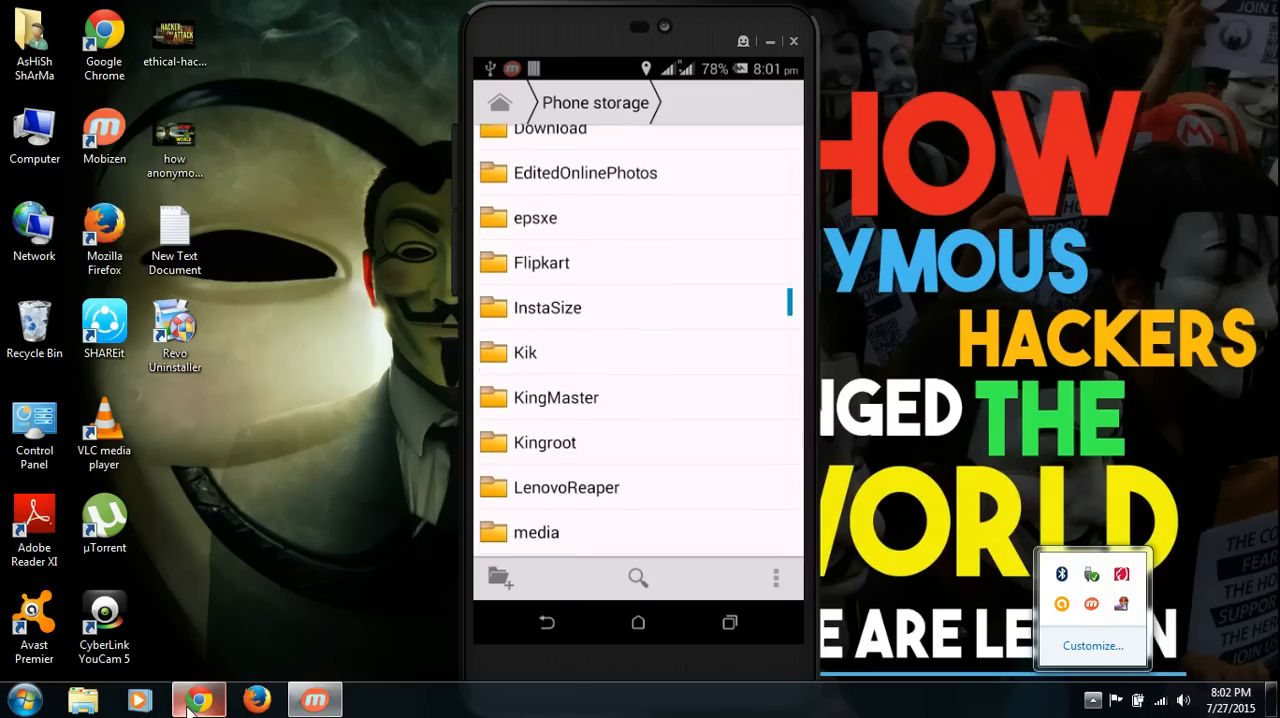
pyautogui.scroll(-3)
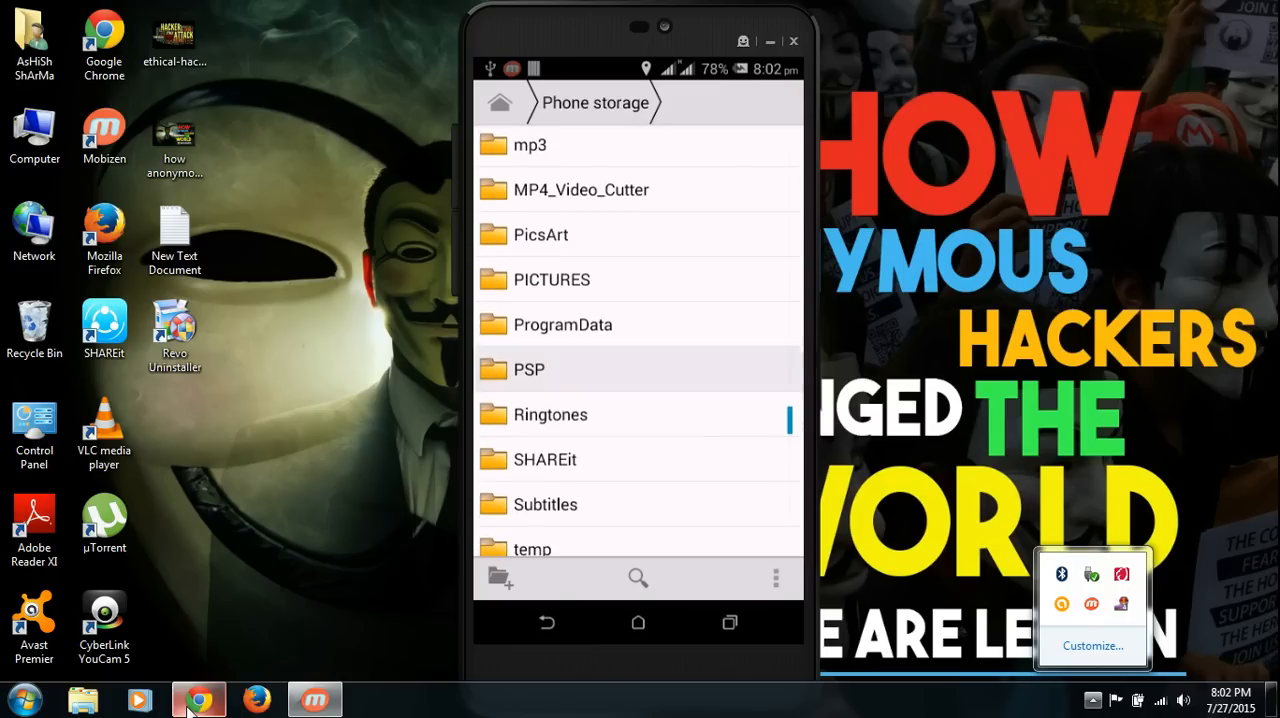
pyautogui.click(528, 368)
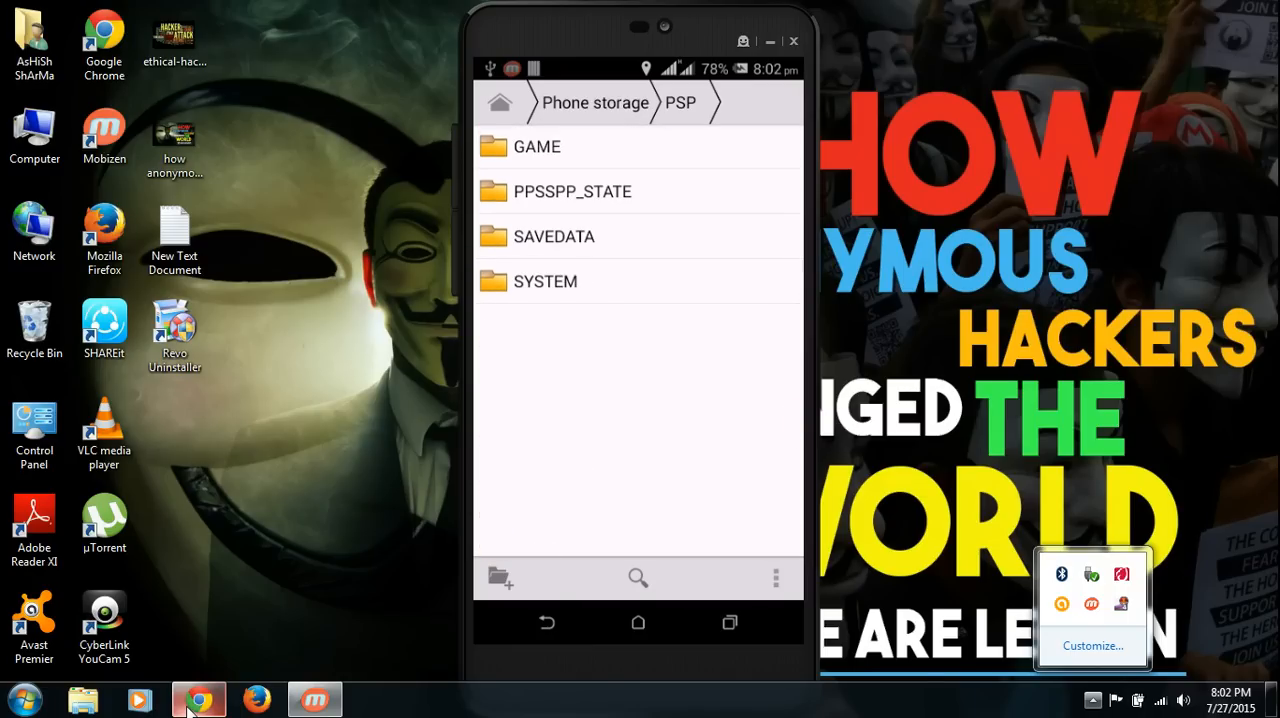
pyautogui.click(536, 146)
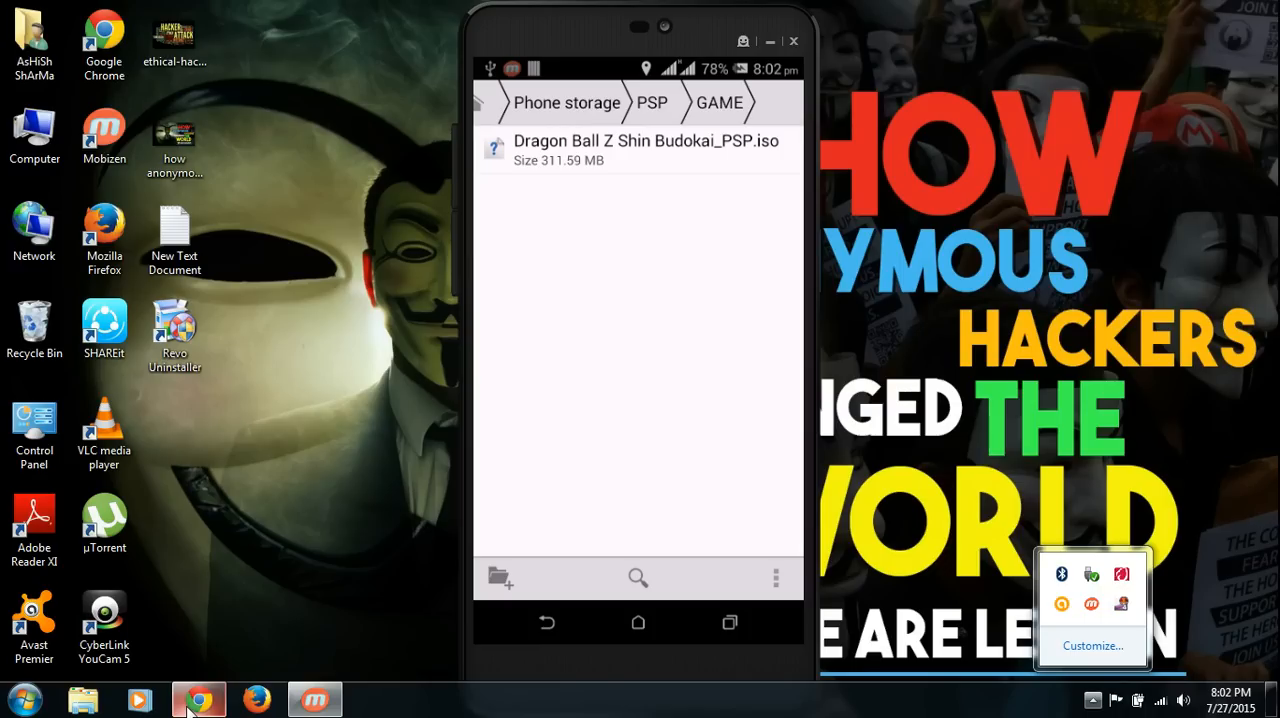
pyautogui.click(548, 622)
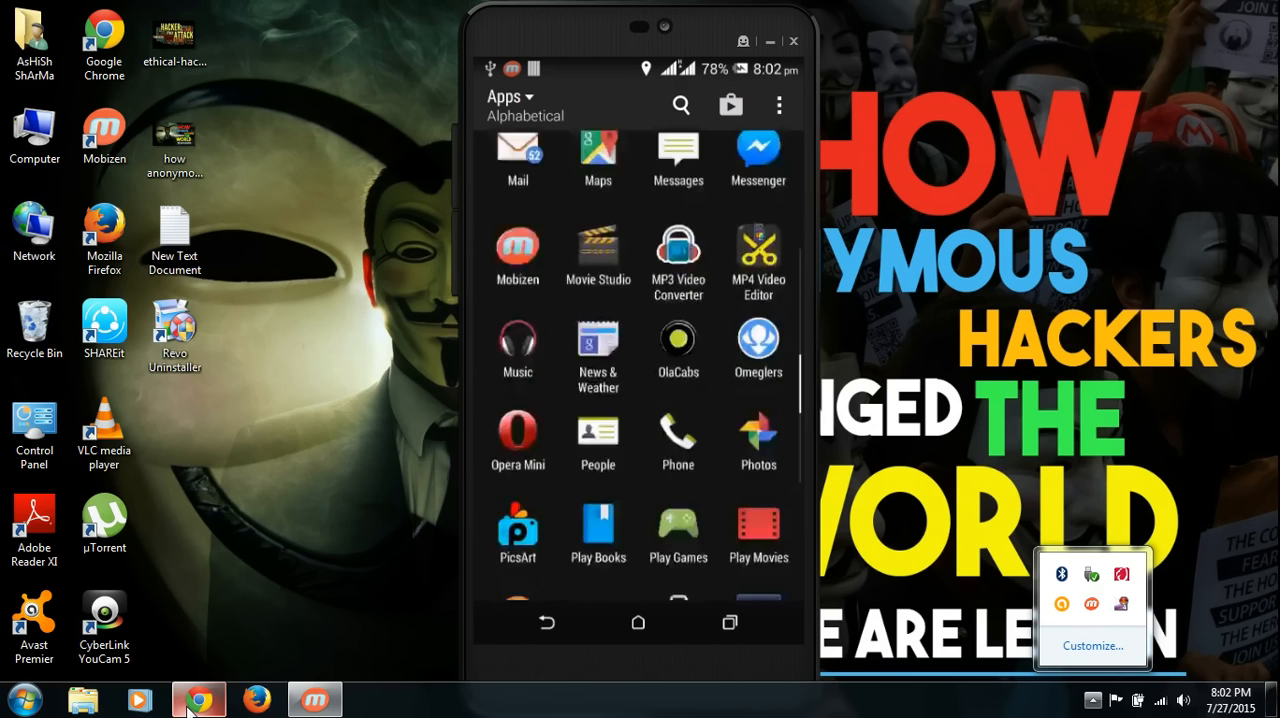
# Step: Launch PPSSPP Gold from the app drawer and run Dragon Ball Z to its Chapter 1 map select
pyautogui.scroll(-3)
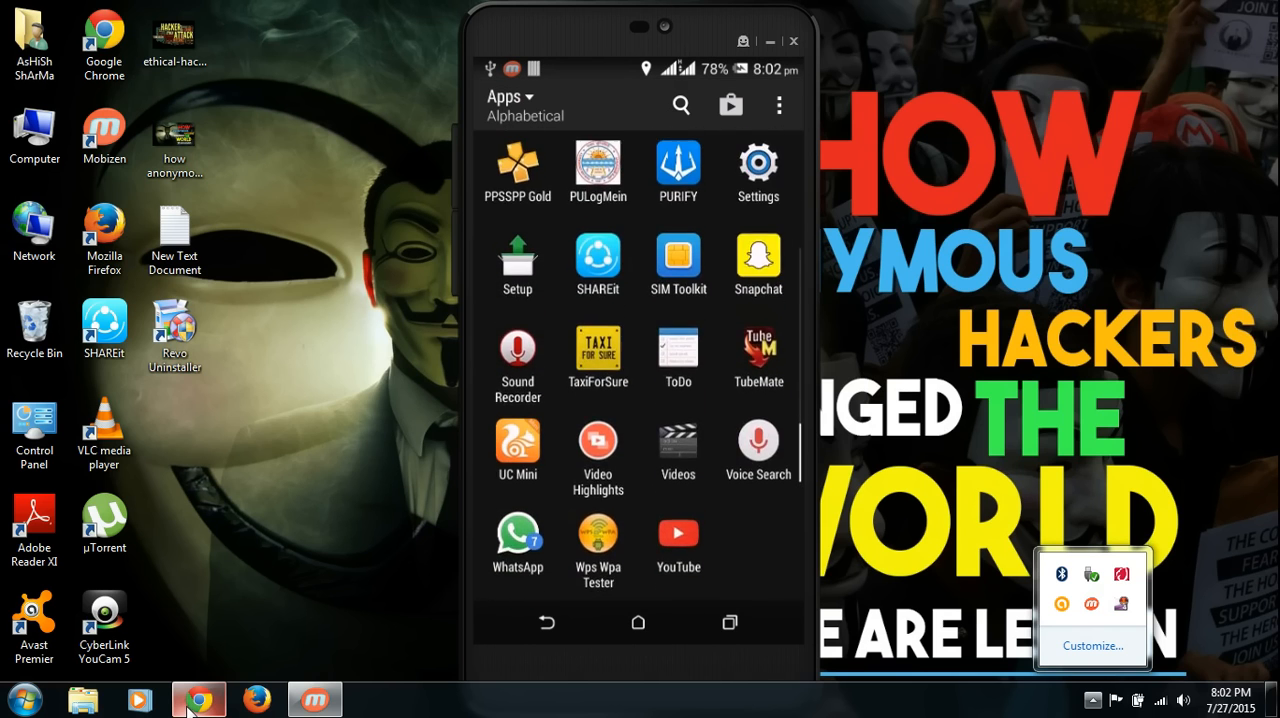
pyautogui.click(516, 164)
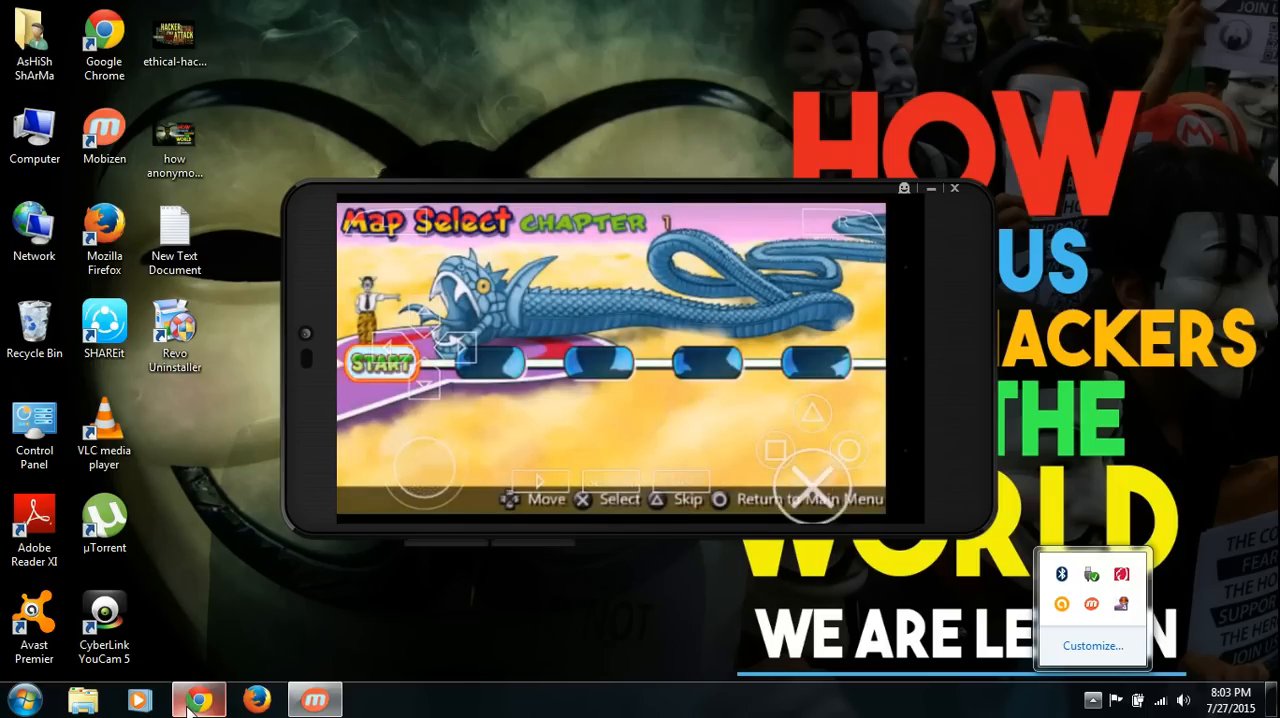
# Step: Start the Chapter 1 Goku vs Gohan battle, then cancel Quit Battle to keep fighting
pyautogui.click(380, 362)
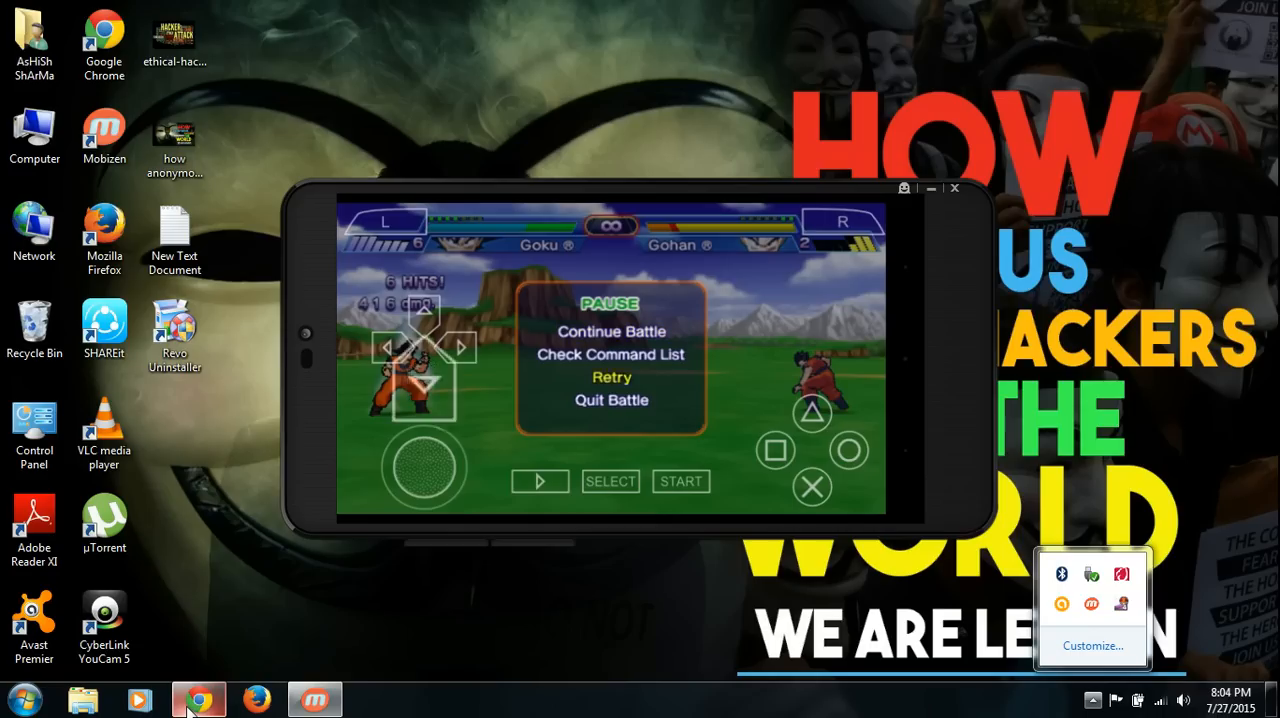
pyautogui.click(612, 400)
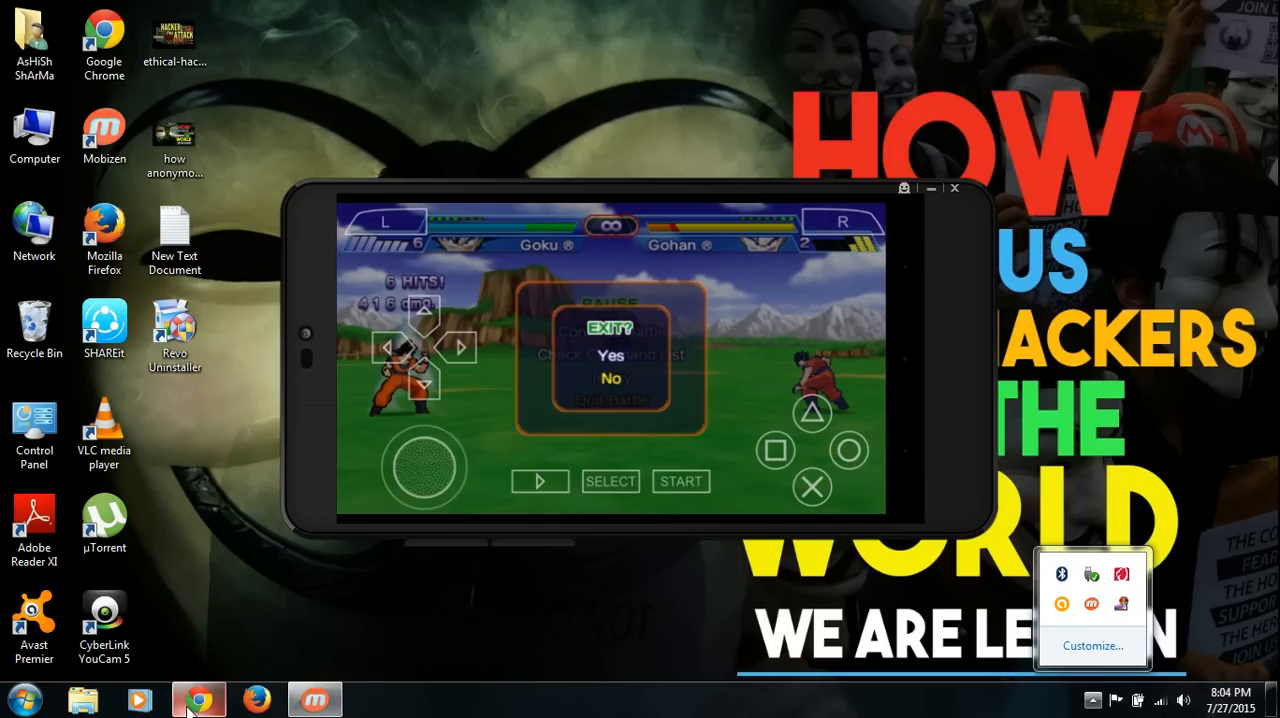
pyautogui.click(610, 378)
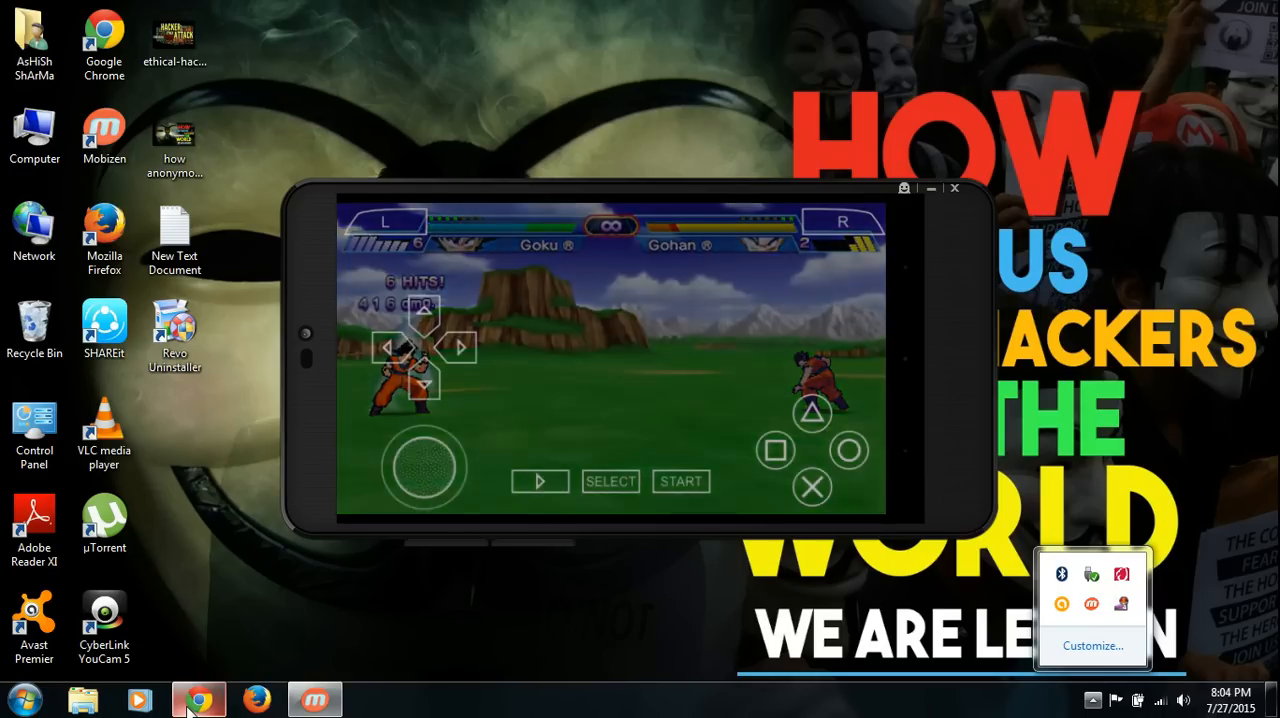